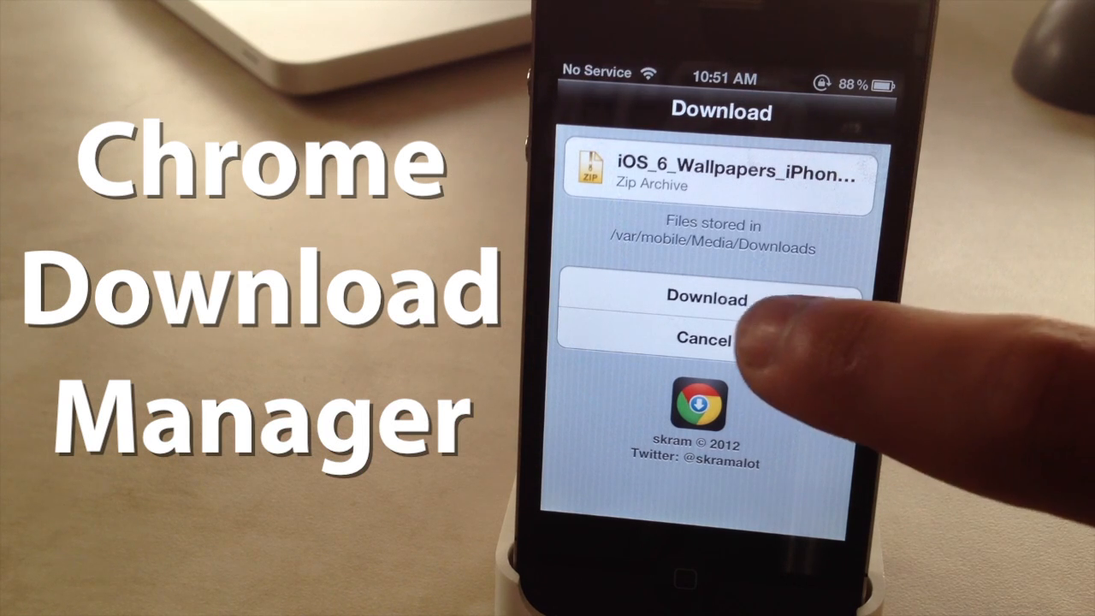
Step: Download the iOS 6 wallpapers zip archive to /var/mobile/Media/Downloads
left_click(710, 298)
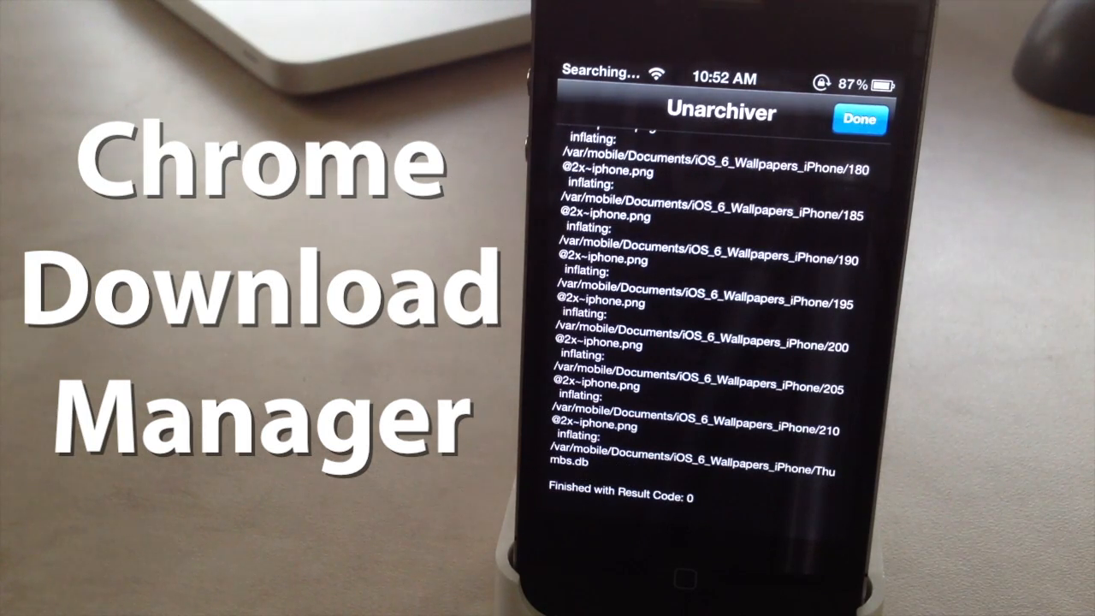
Step: Dismiss the finished extraction log to return to iFile's Documents folder
left_click(862, 119)
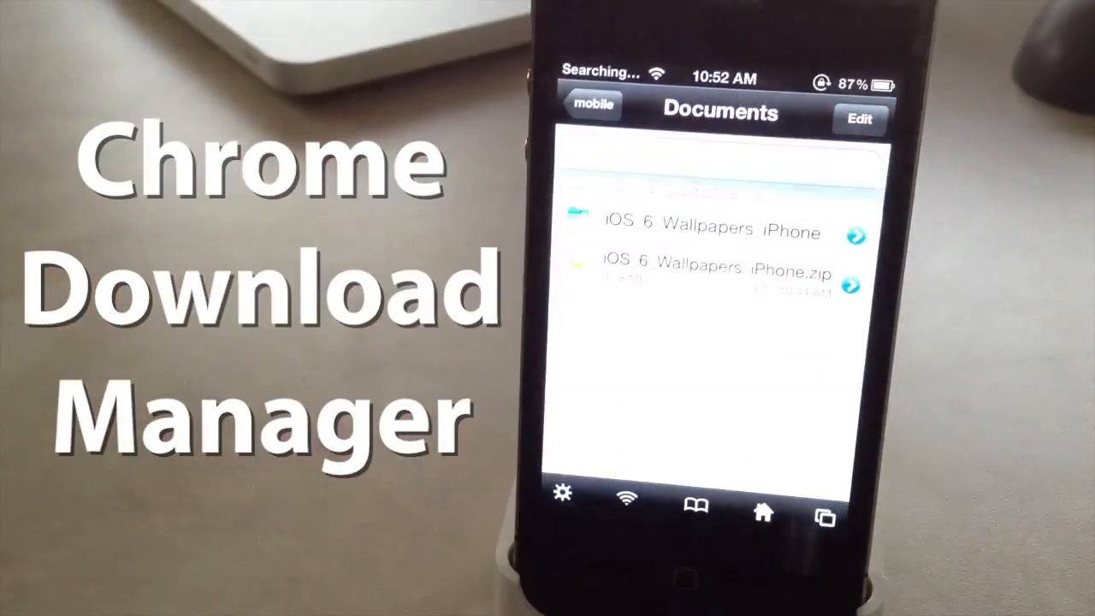